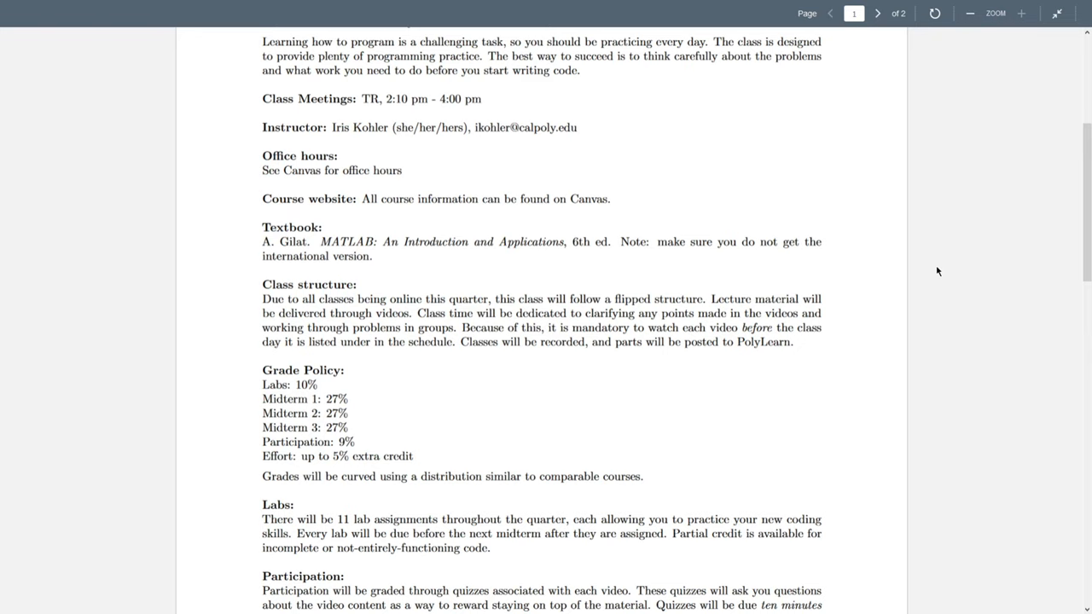
# Scroll page 1 down to the Grade Policy, Labs and Participation sections
pyautogui.scroll(-3)
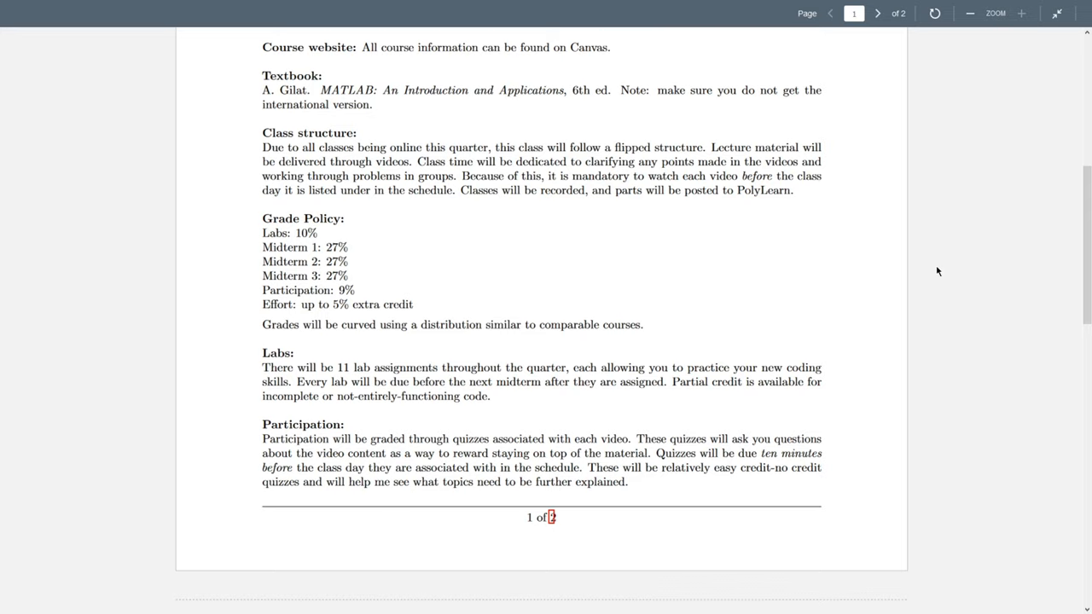
# Jump to page 2 via the footer link, showing the effort and inclusion sections
pyautogui.click(877, 14)
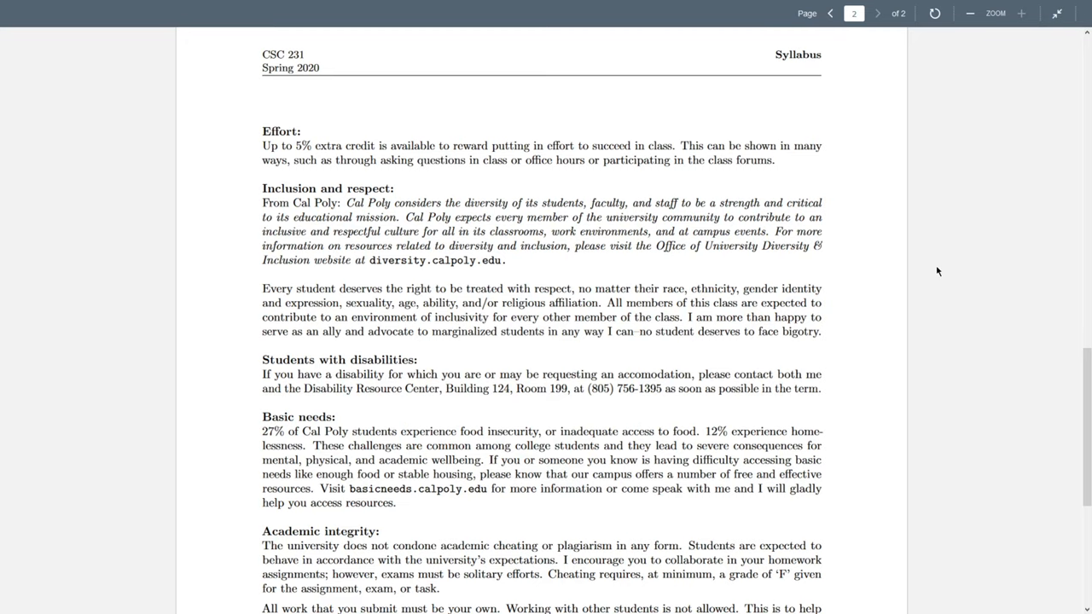
# Scroll page 2 down to reveal the full Academic integrity section
pyautogui.scroll(-3)
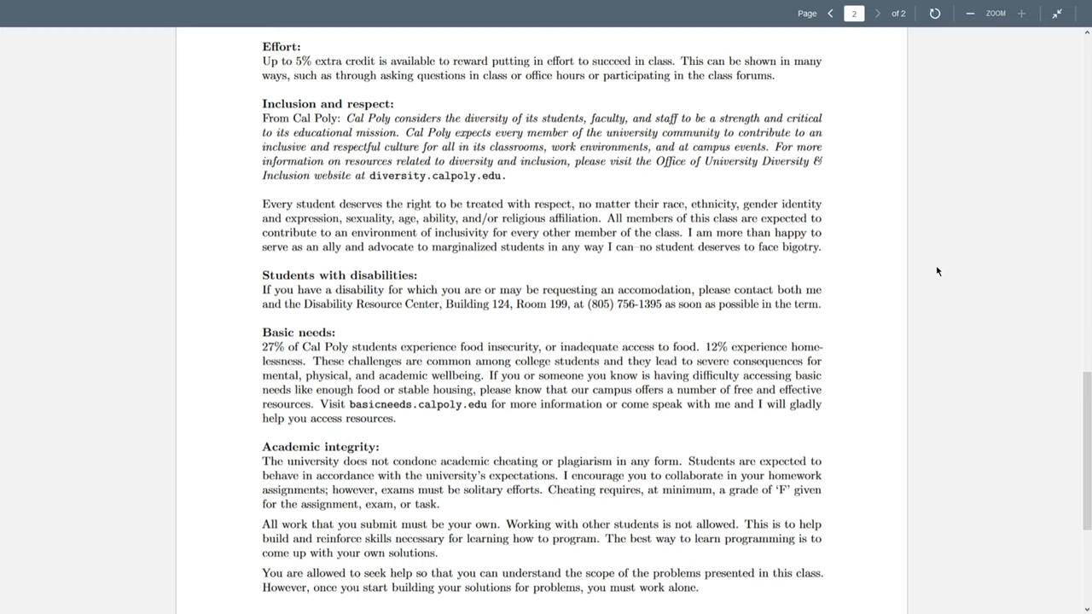
pyautogui.scroll(-3)
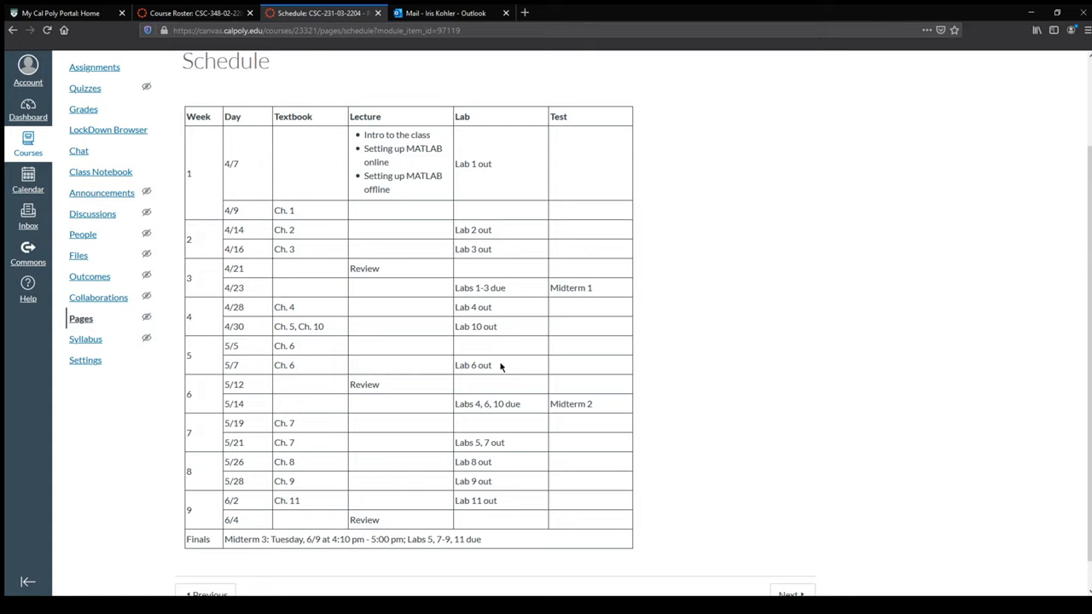
pyautogui.moveTo(420, 184)
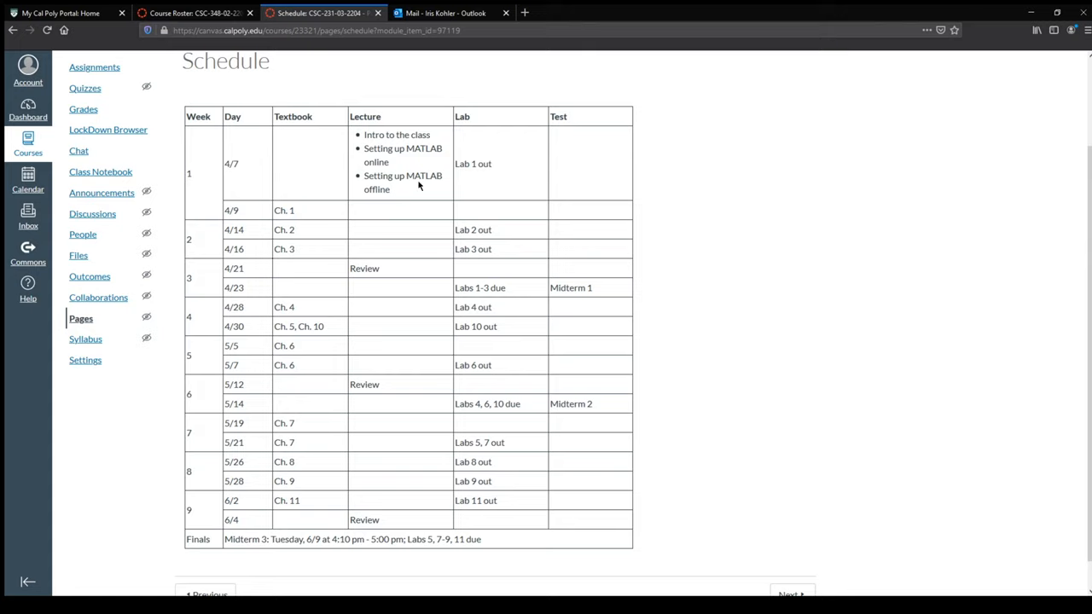
pyautogui.moveTo(406, 191)
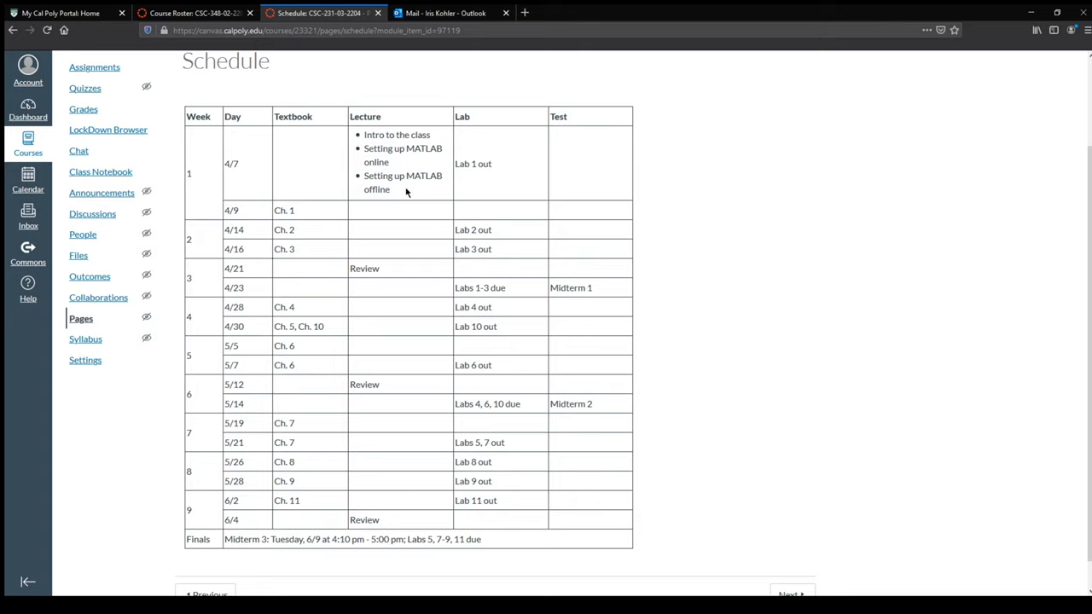
pyautogui.moveTo(259, 170)
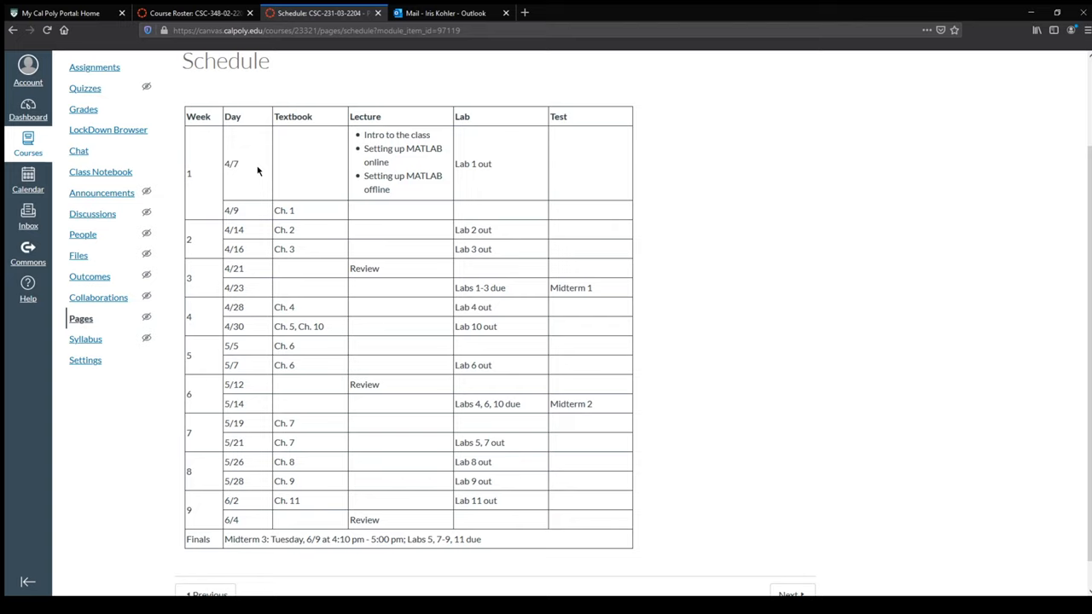
pyautogui.moveTo(395, 196)
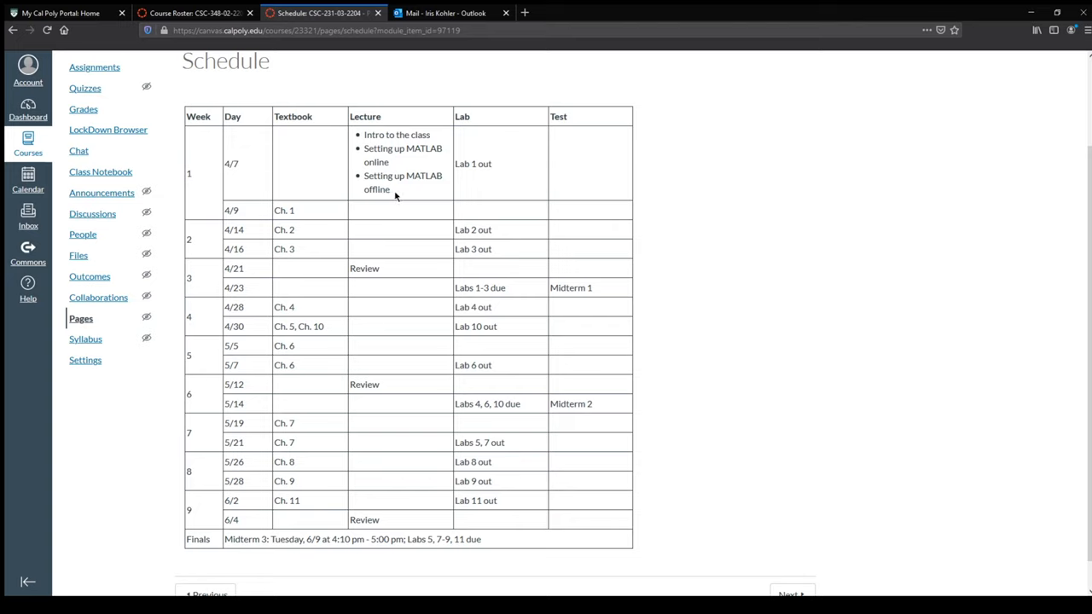
# Highlight week 1's lecture topics (class intro, MATLAB setup) in the Schedule table
pyautogui.moveTo(363, 133); pyautogui.dragTo(389, 189)
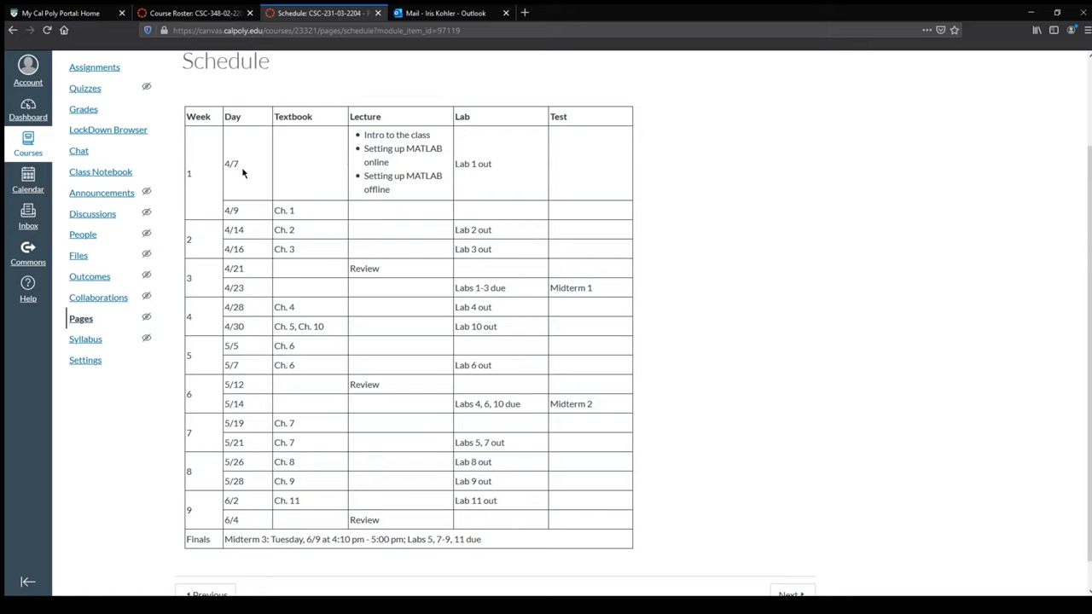
pyautogui.moveTo(312, 222)
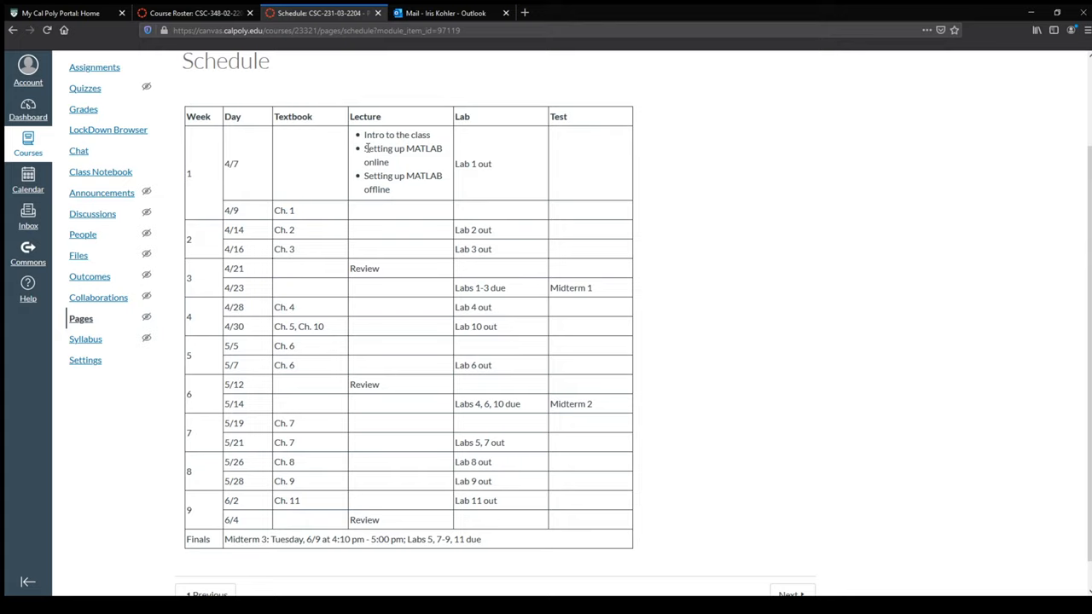
pyautogui.moveTo(410, 204)
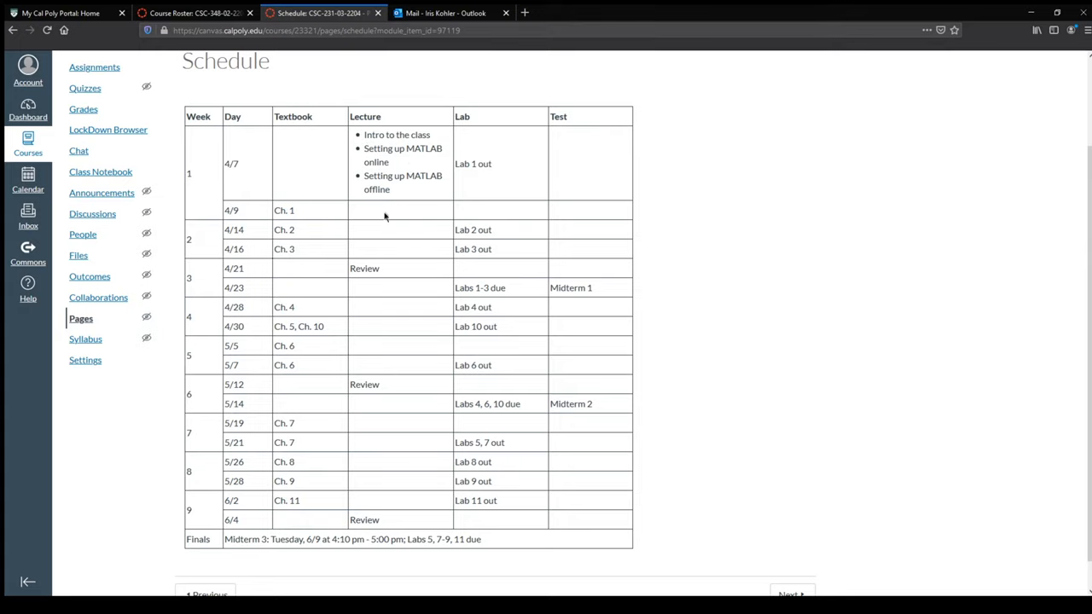
pyautogui.moveTo(394, 239)
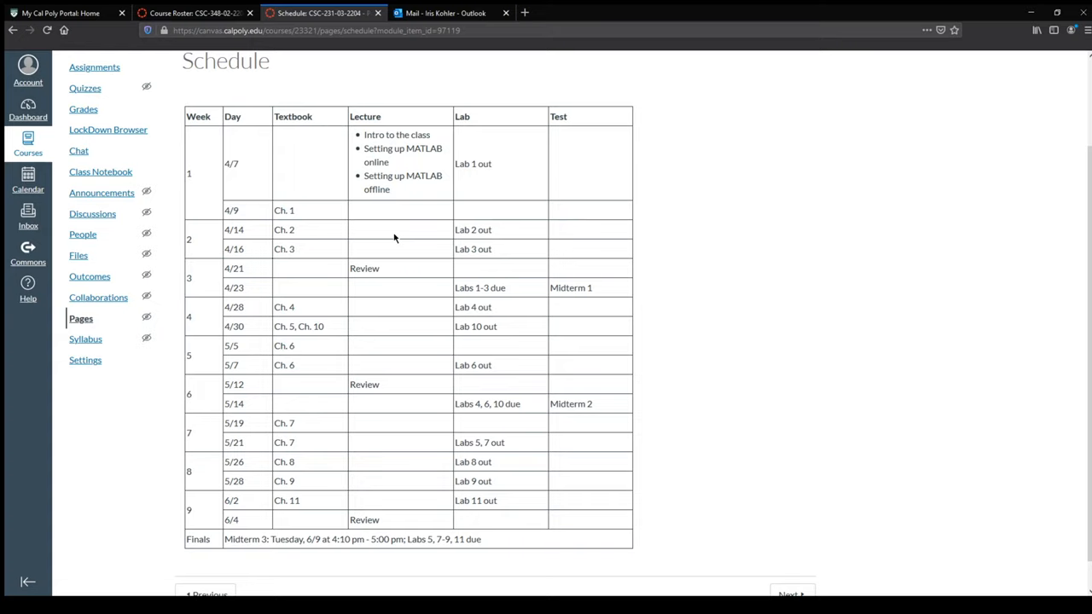
pyautogui.moveTo(382, 233)
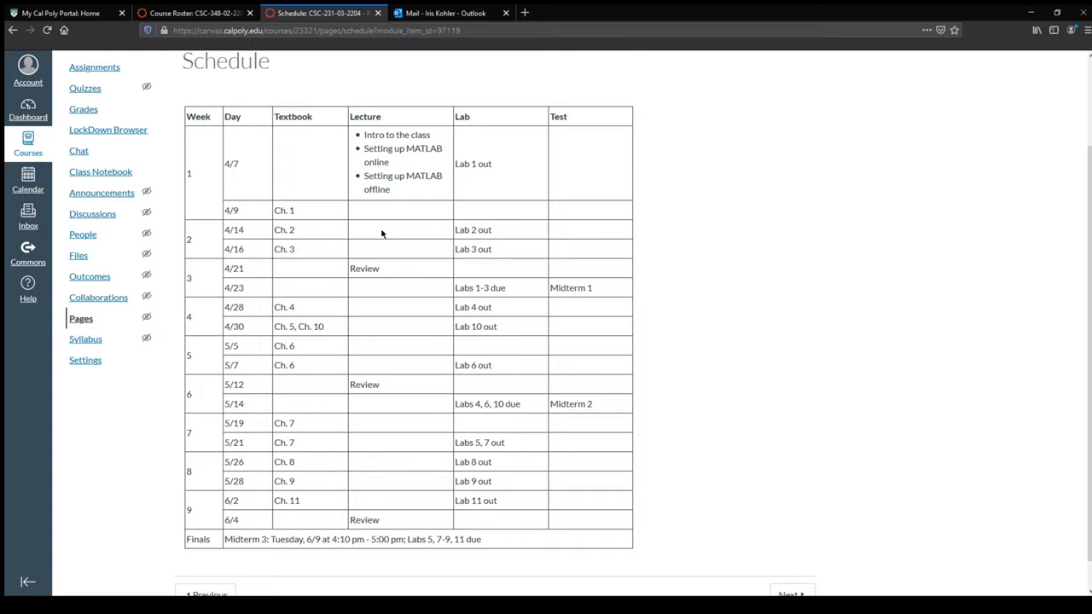
pyautogui.moveTo(396, 233)
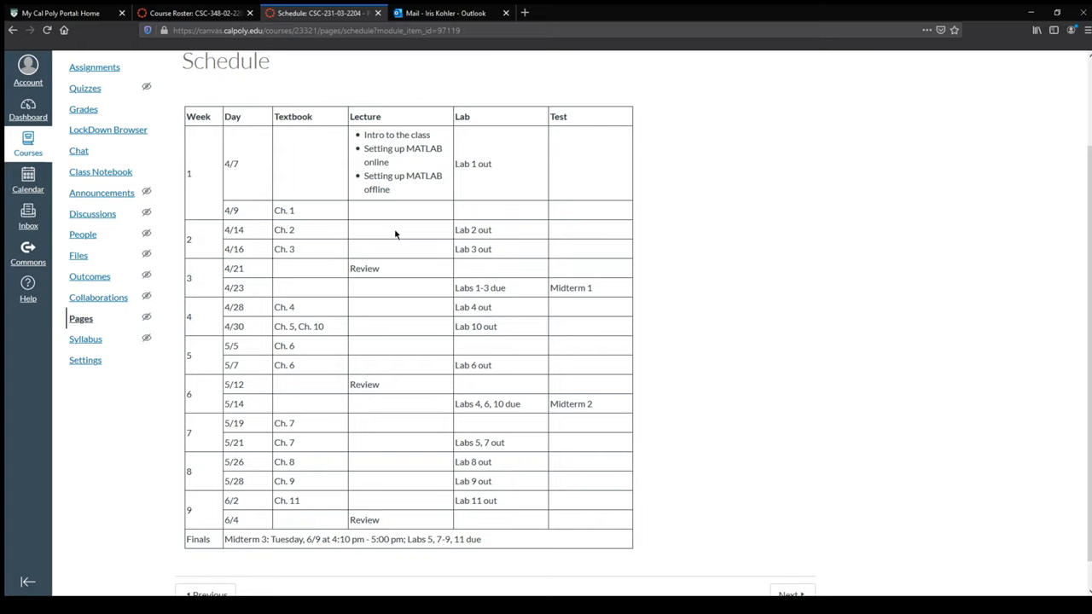
pyautogui.moveTo(390, 236)
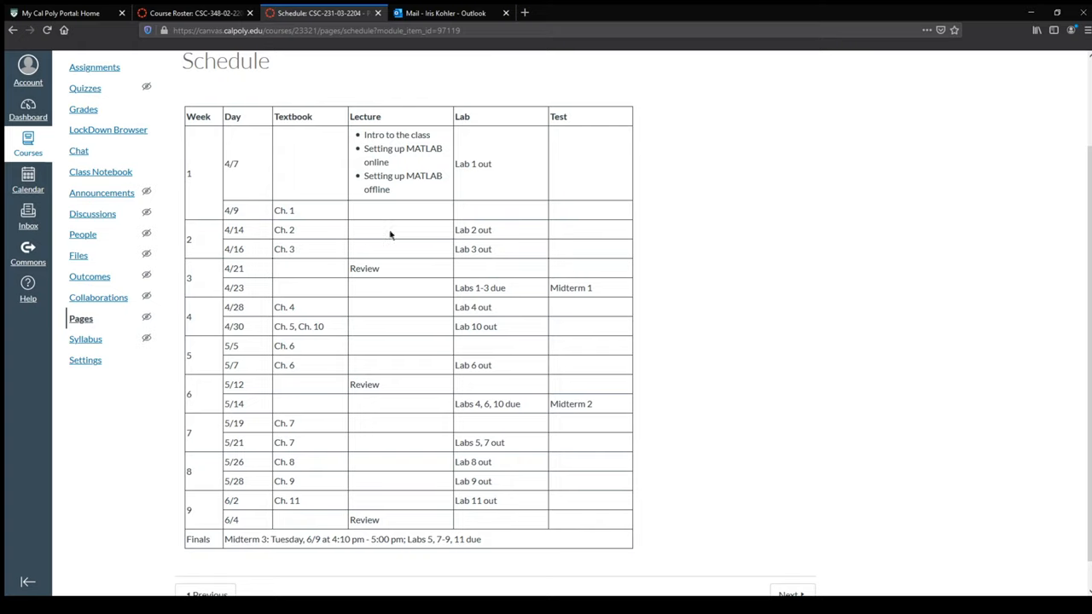
pyautogui.moveTo(386, 233)
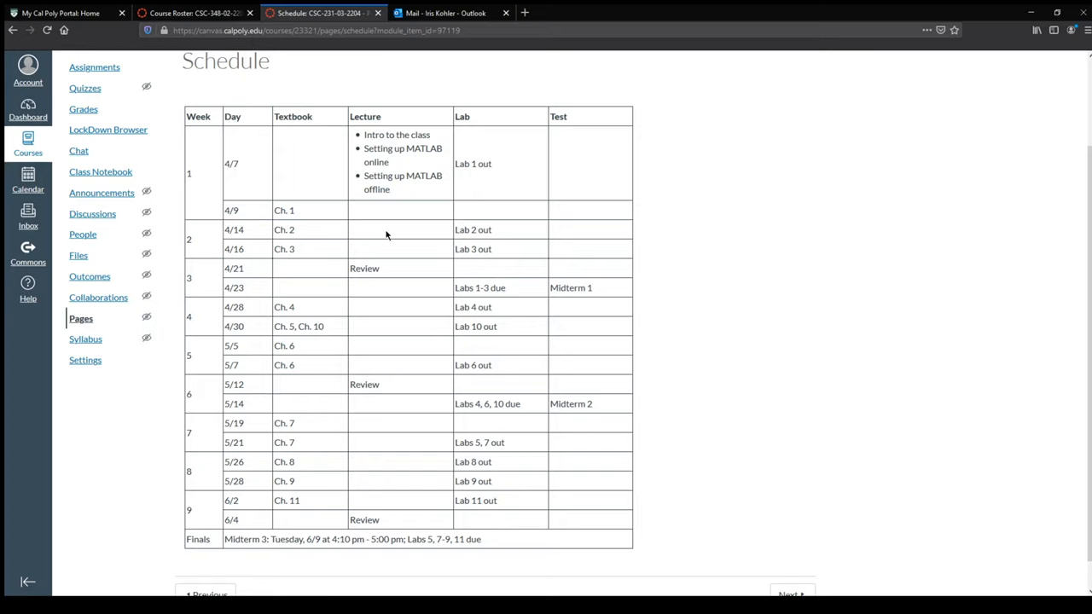
pyautogui.moveTo(412, 242)
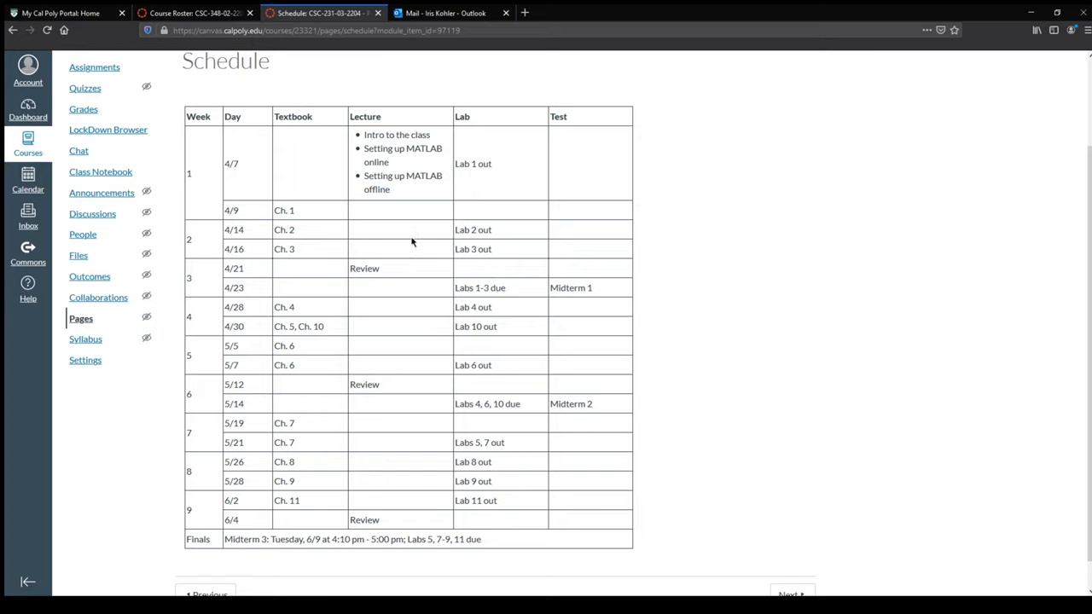
pyautogui.moveTo(610, 406)
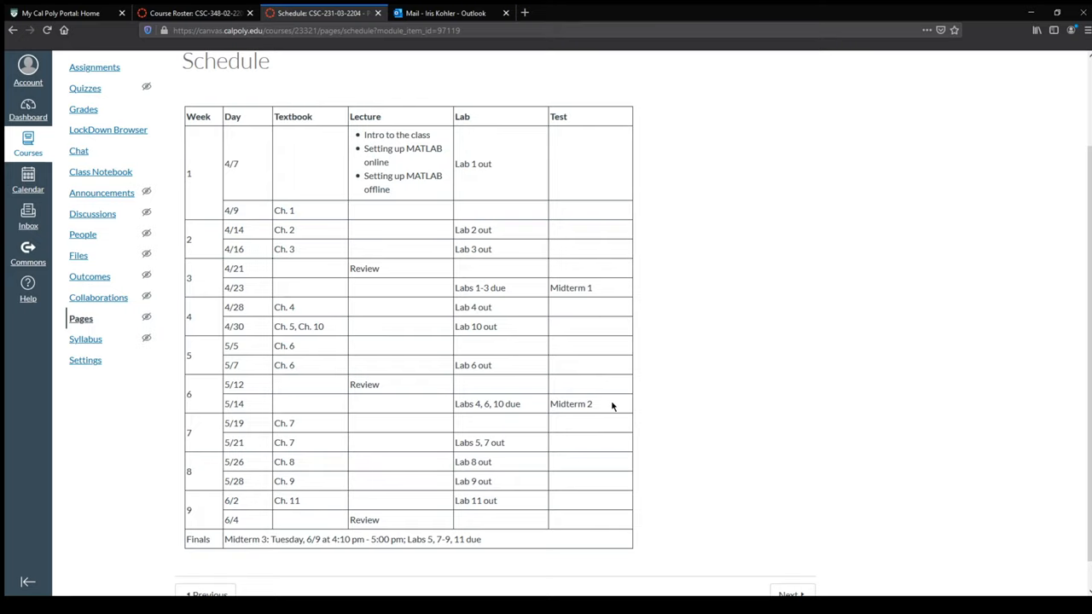
pyautogui.moveTo(502, 445)
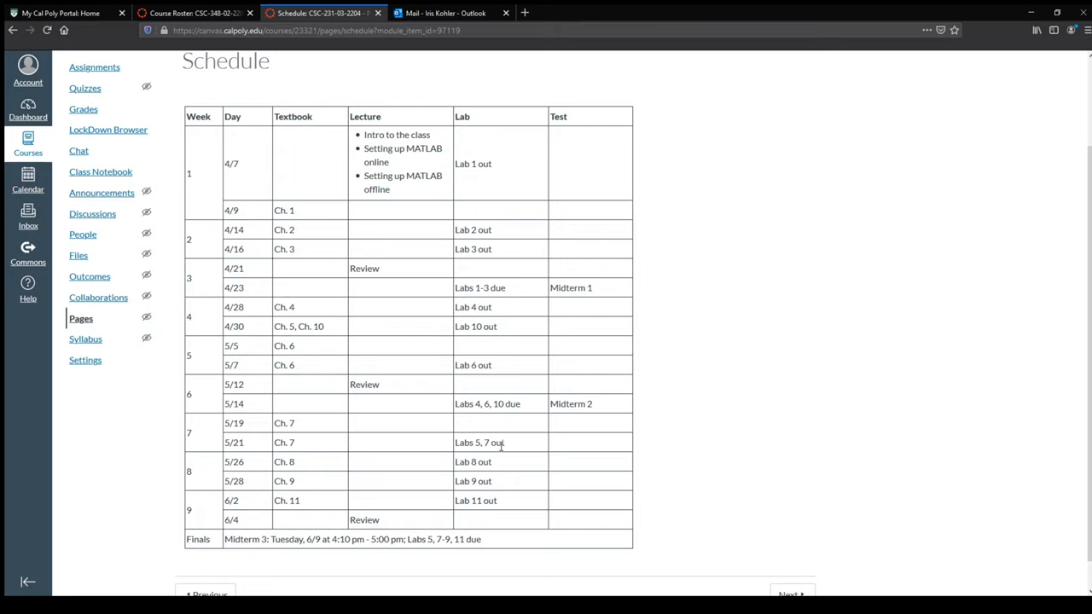